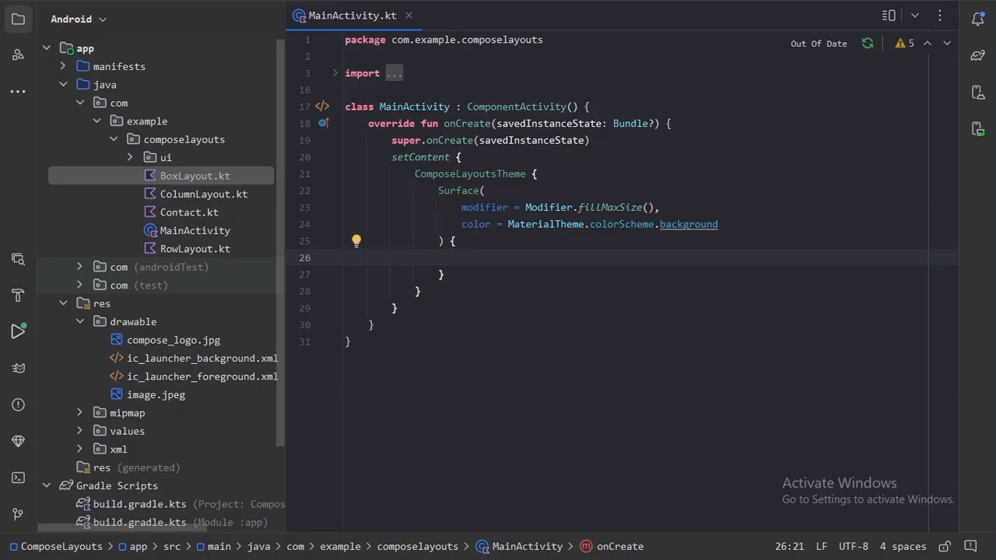
- Add a Row inside the Surface holding a Home icon and the text "Jetpack Compose"
{"action": "type", "text": "Row {"}
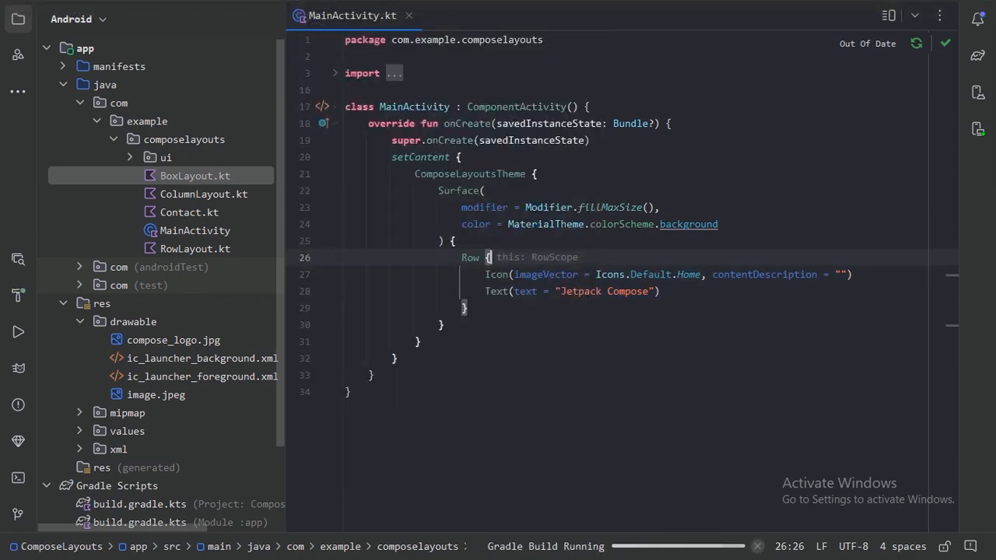
- Run the app so the phone shows the Home icon beside "Jetpack Compose"
{"action": "left_click", "coordinate": [17, 331]}
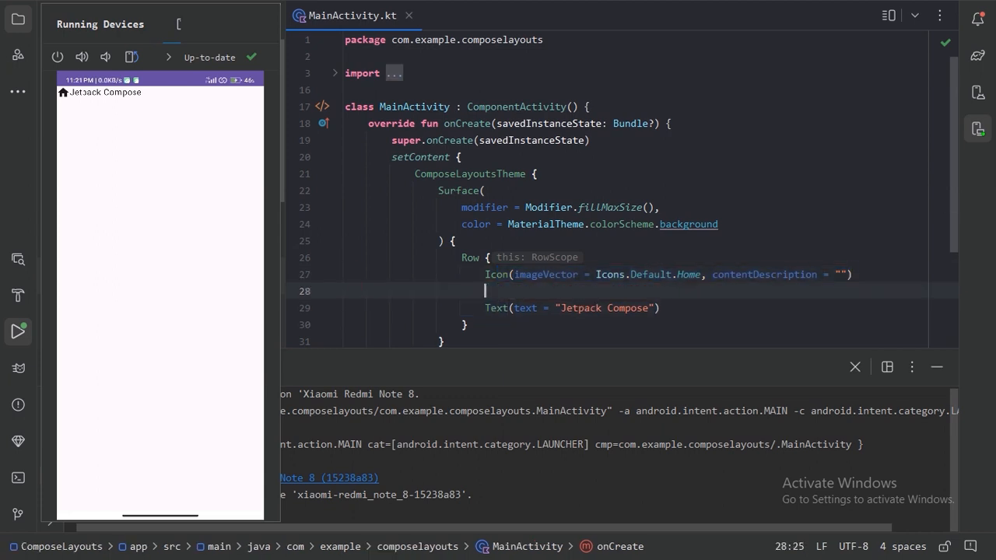
- Insert Spacer(modifier = Modifier.width(20.dp)) between the Home icon and the text
{"action": "type", "text": "Spacer(modifier ="}
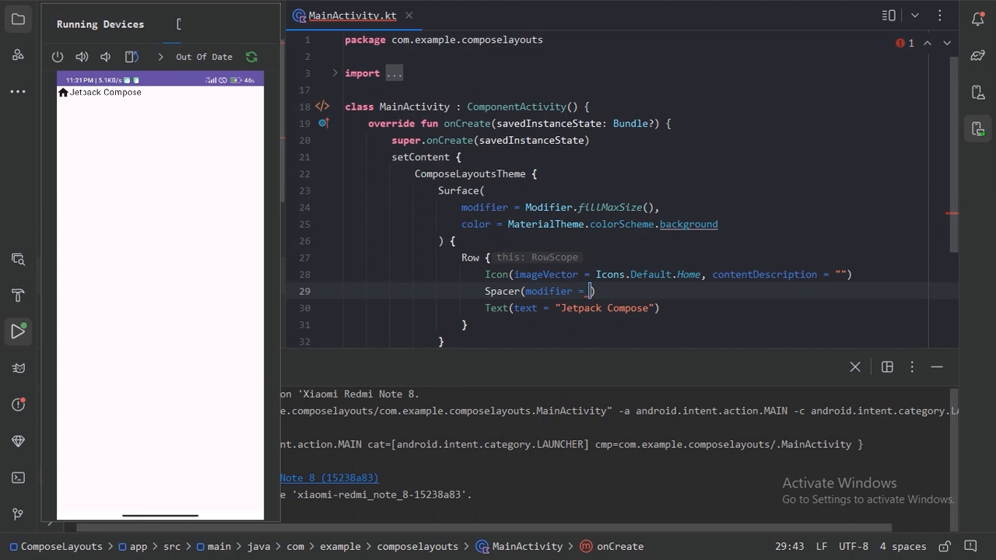
{"action": "type", "text": "M"}
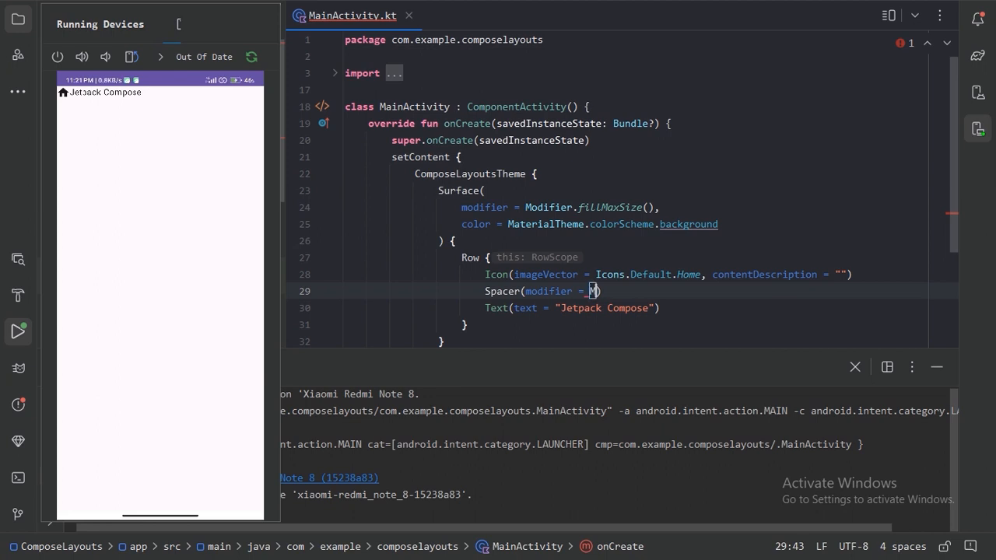
{"action": "type", "text": "Modifier.width(20"}
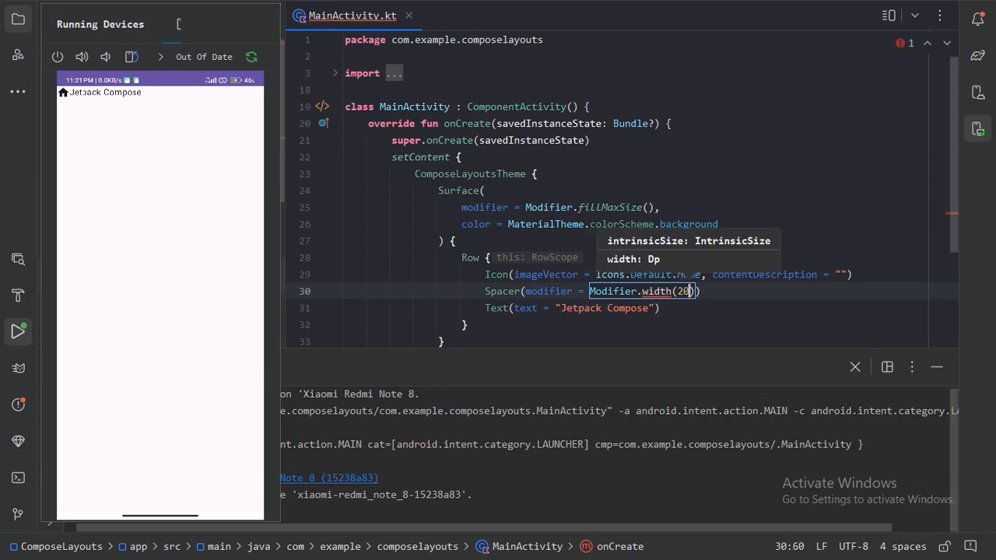
{"action": "type", "text": ".dp"}
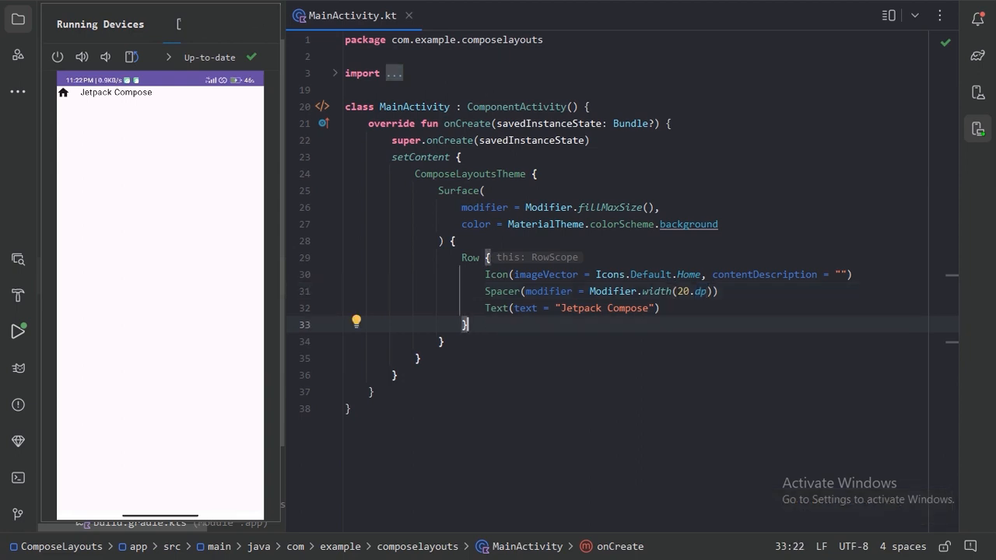
{"action": "mouse_move", "coordinate": [470, 257]}
{"action": "type", "text": "Column"}
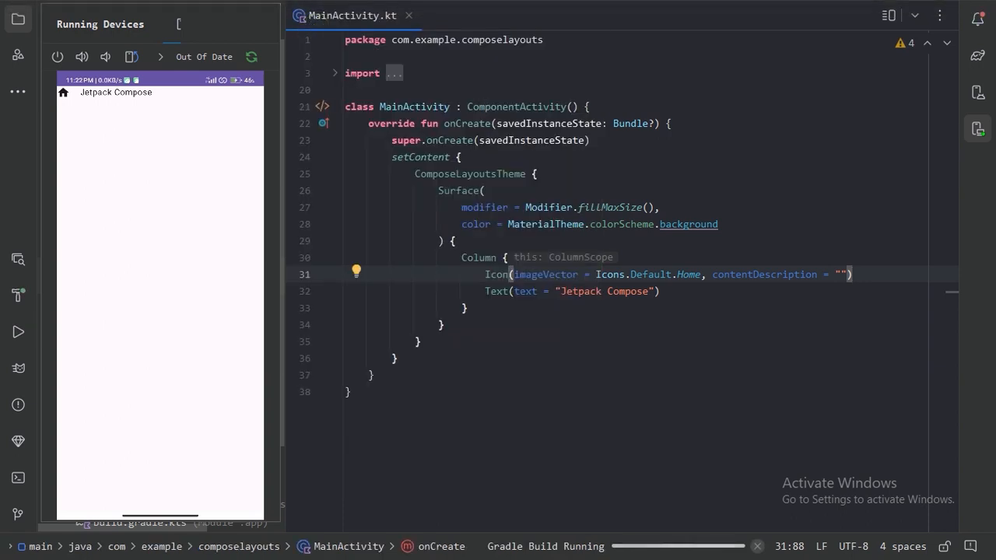
- Push the Column layout to the phone so the icon sits above the text
{"action": "left_click", "coordinate": [17, 331]}
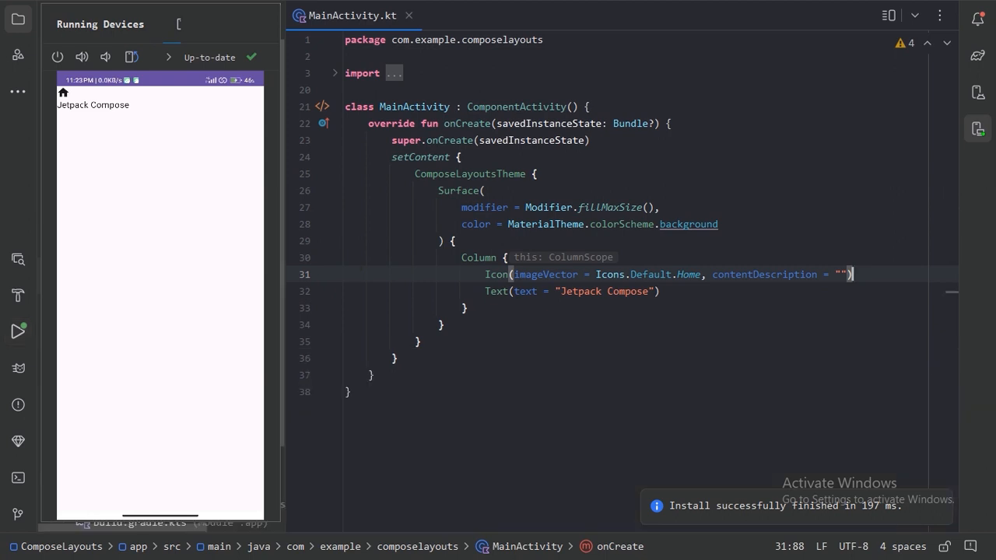
- Insert Spacer(modifier = Modifier.height(30.dp)) between the icon and the text in the Column
{"action": "type", "text": "Spacer(modifier ="}
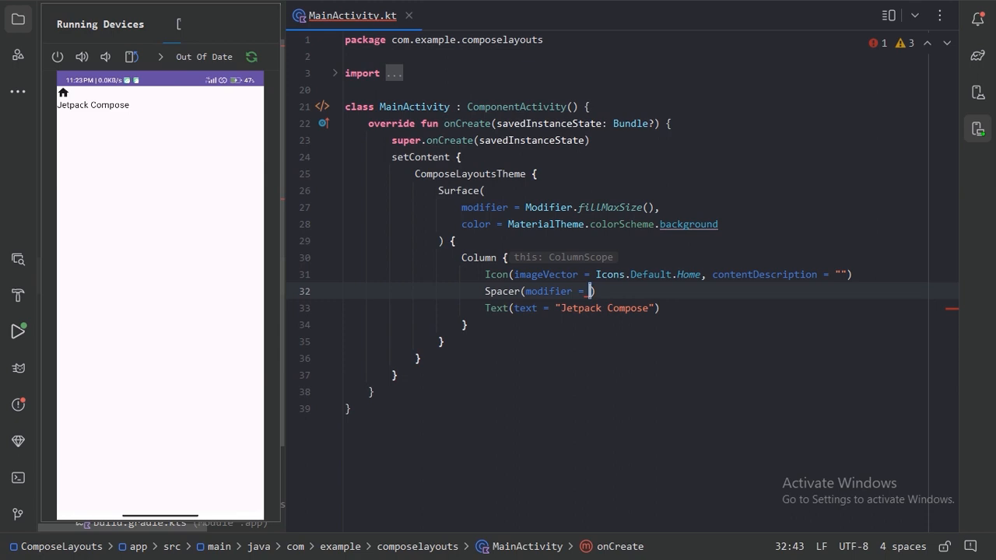
{"action": "type", "text": "height(30.dp"}
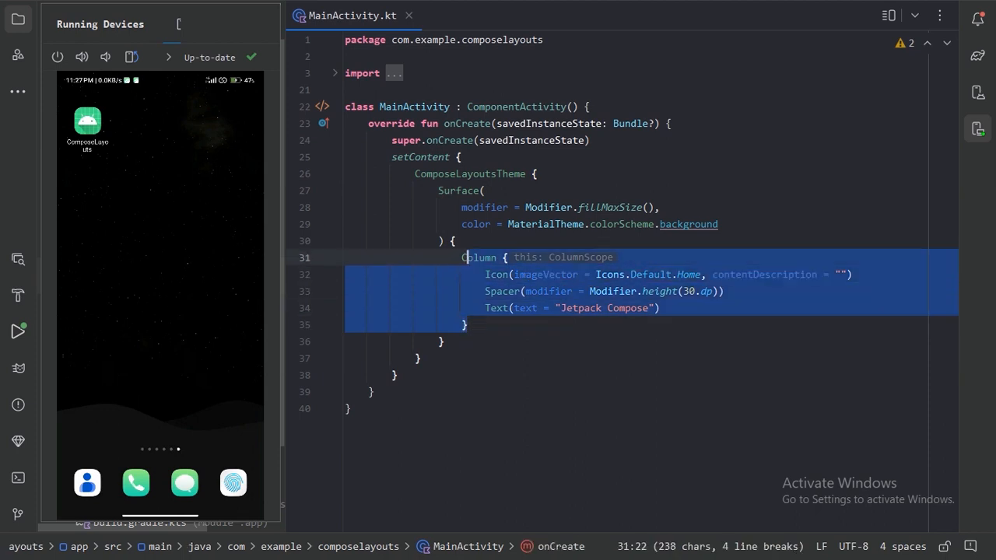
- Write a Row with Favorite, Home, Send and MailOutline icons in place of the Column
{"action": "type", "text": "Row {"}
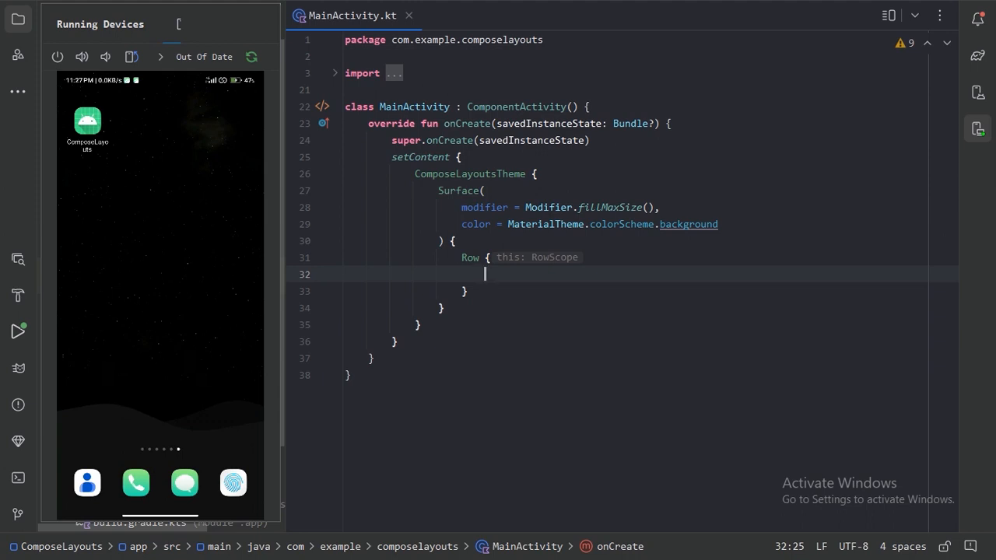
{"action": "type", "text": "Icon(imageVector = Icons.Default.Favorite, contentDescription = \""}
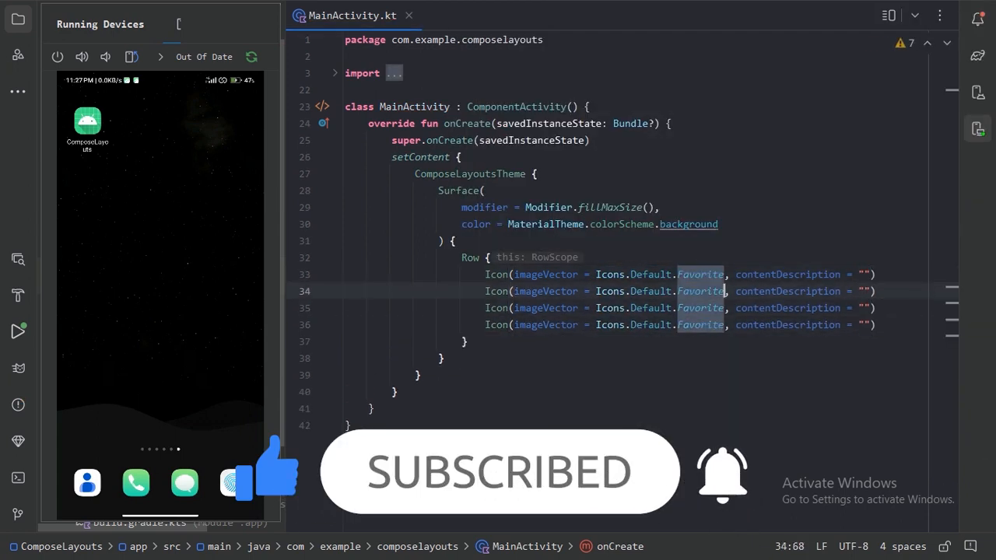
{"action": "type", "text": "Send"}
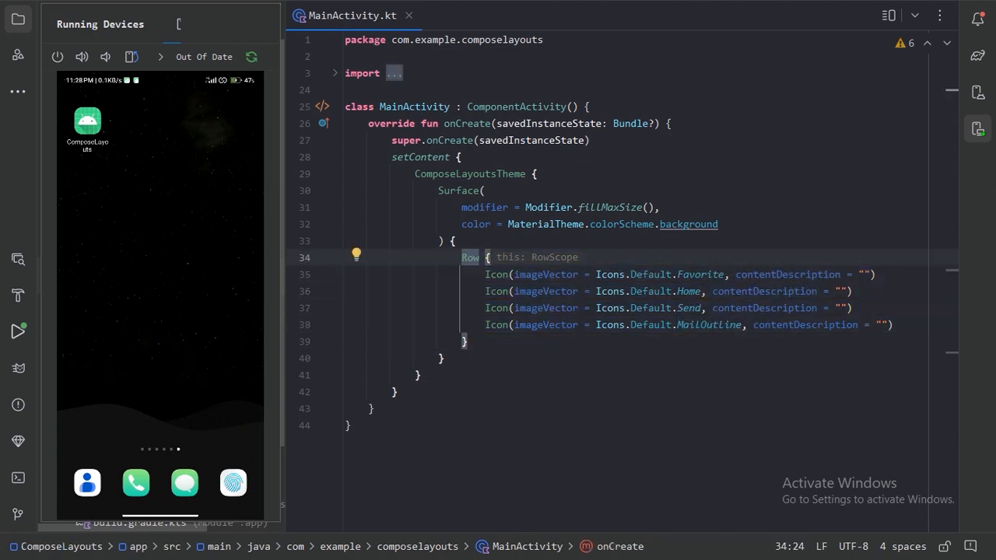
- Give the Row modifier = Modifier.fillMaxWidth() so it spans the screen
{"action": "type", "text": "modifier = Modifi"}
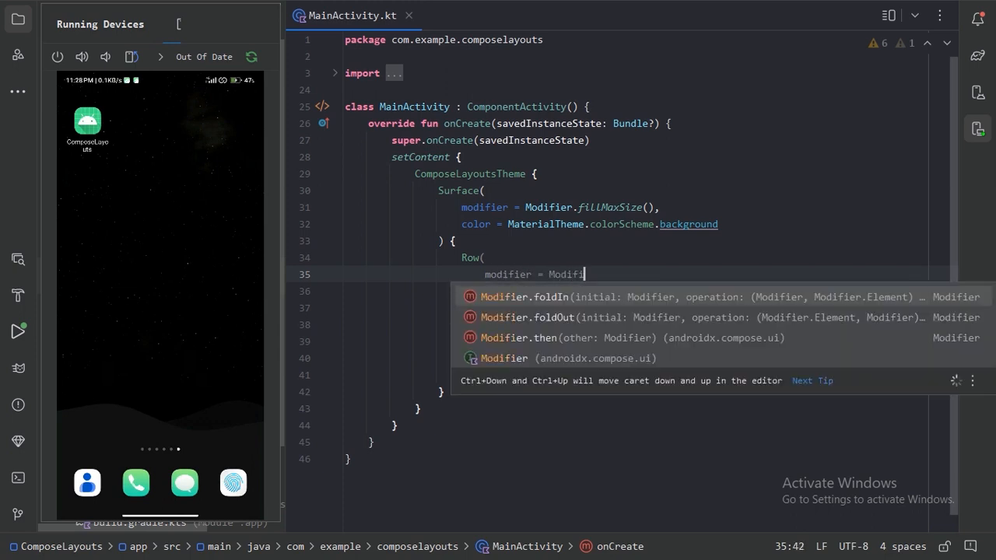
{"action": "type", "text": ".fillMaxWidth("}
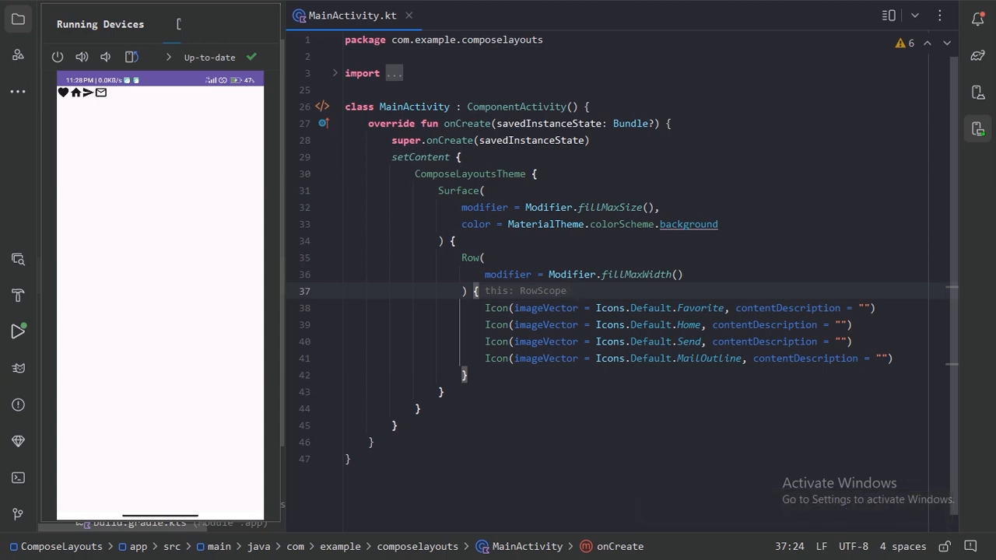
- Insert Spacer(modifier = Modifier.weight(1f)) before the MailOutline icon and reinstall the app
{"action": "left_click", "coordinate": [847, 341]}
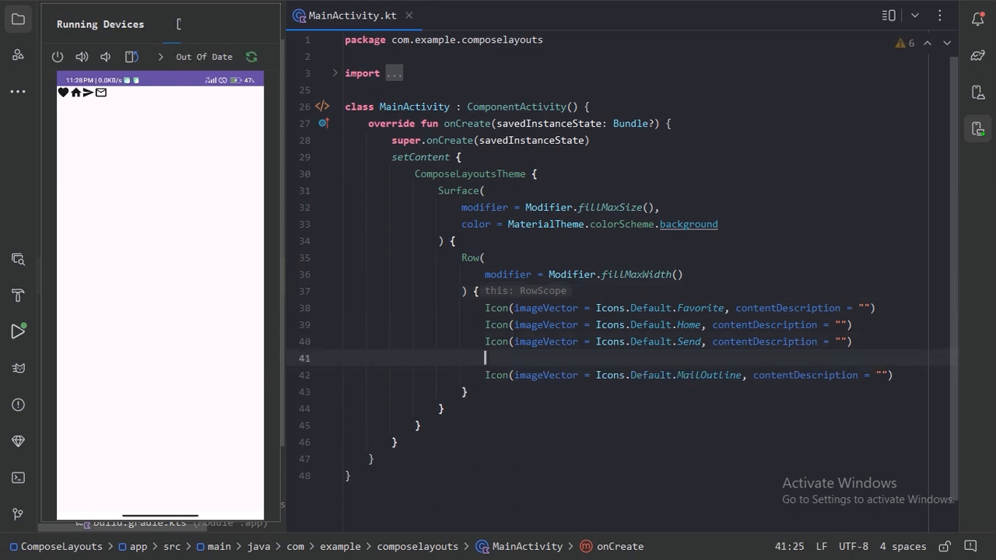
{"action": "type", "text": "Spacer(modifier = M"}
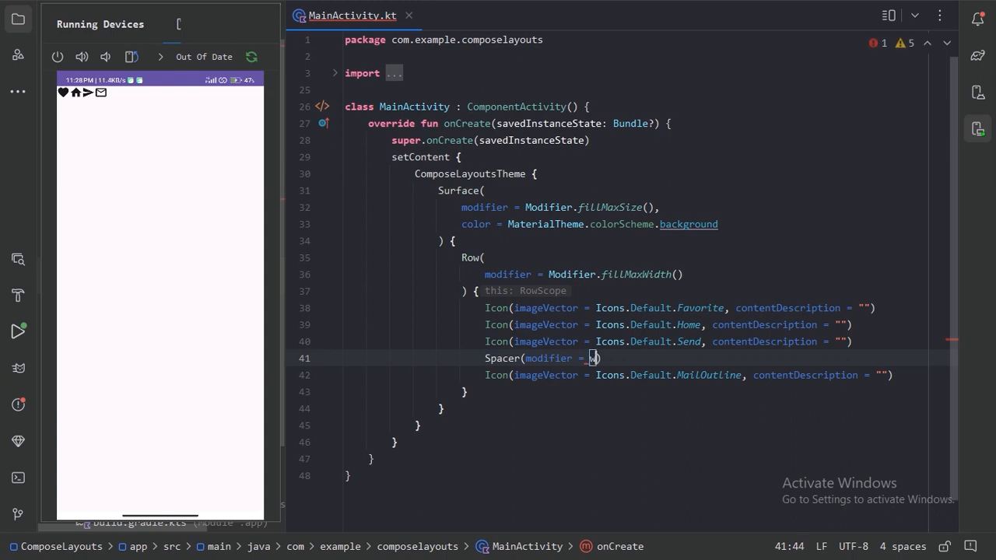
{"action": "type", "text": "Modifier.weight(1f"}
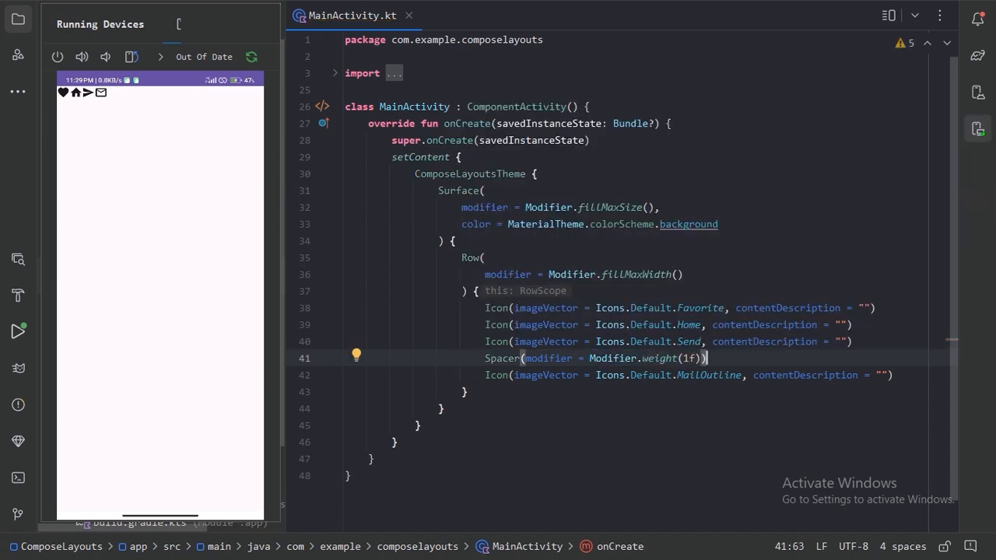
{"action": "double_click", "coordinate": [659, 358]}
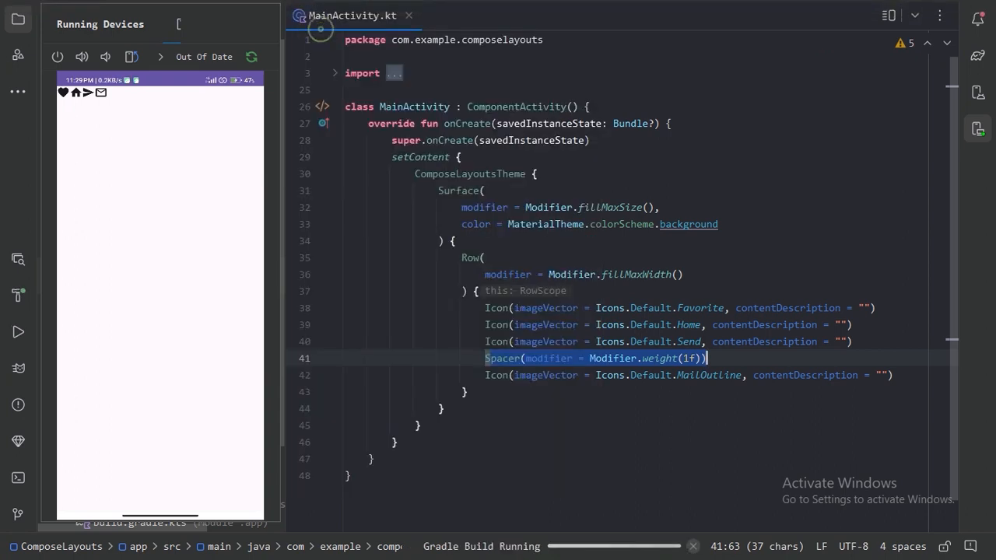
{"action": "left_click", "coordinate": [17, 332]}
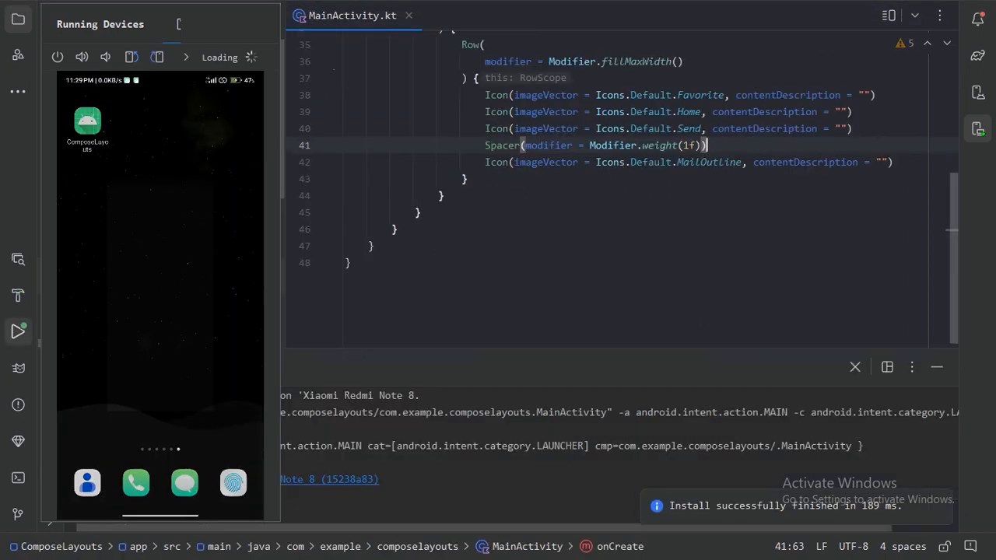